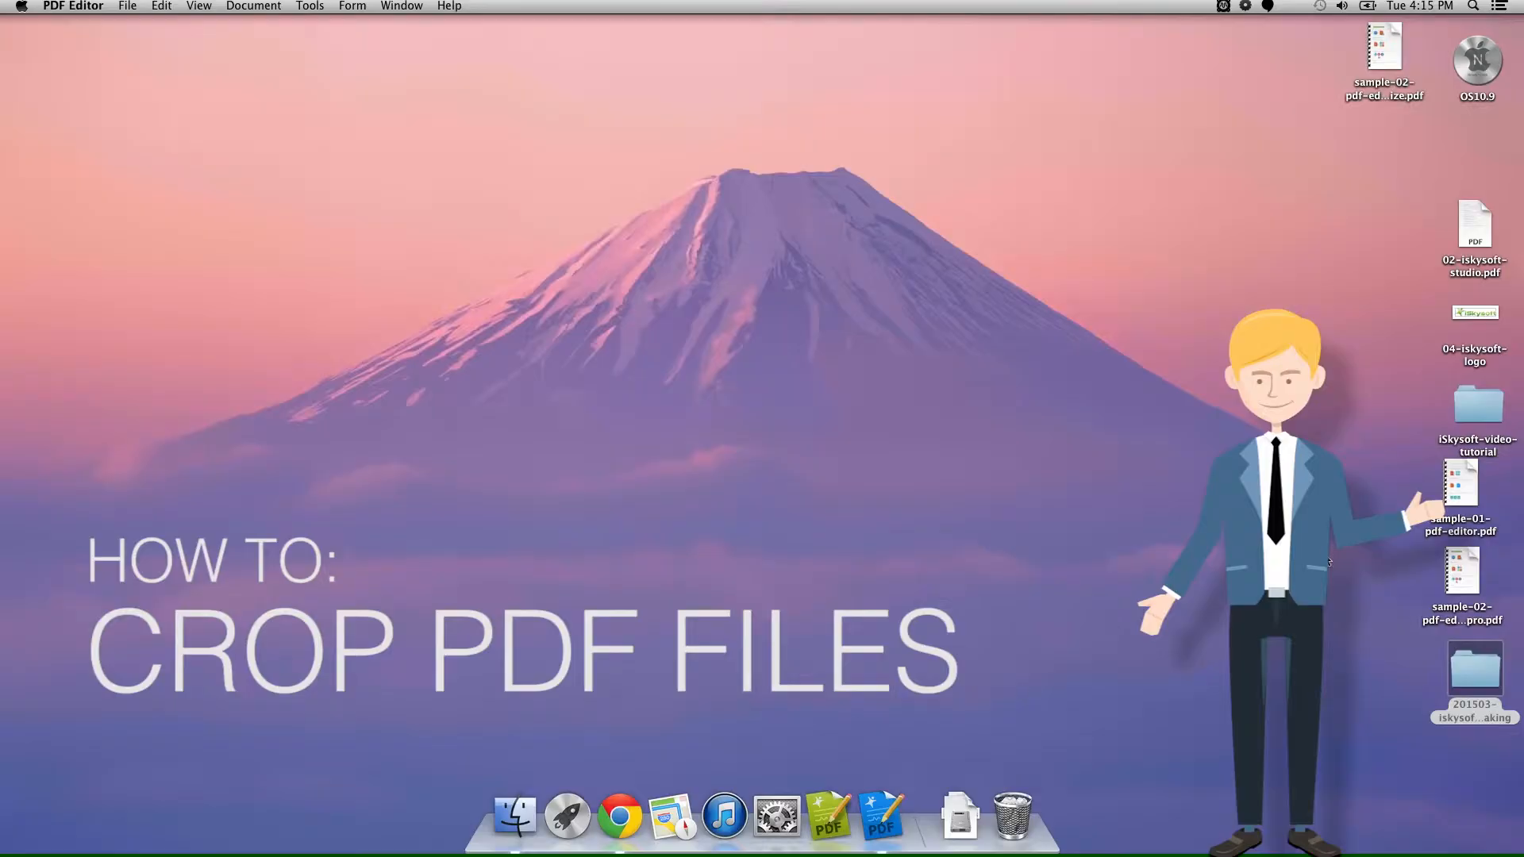
{"action": "mouse_move", "coordinate": [879, 815]}
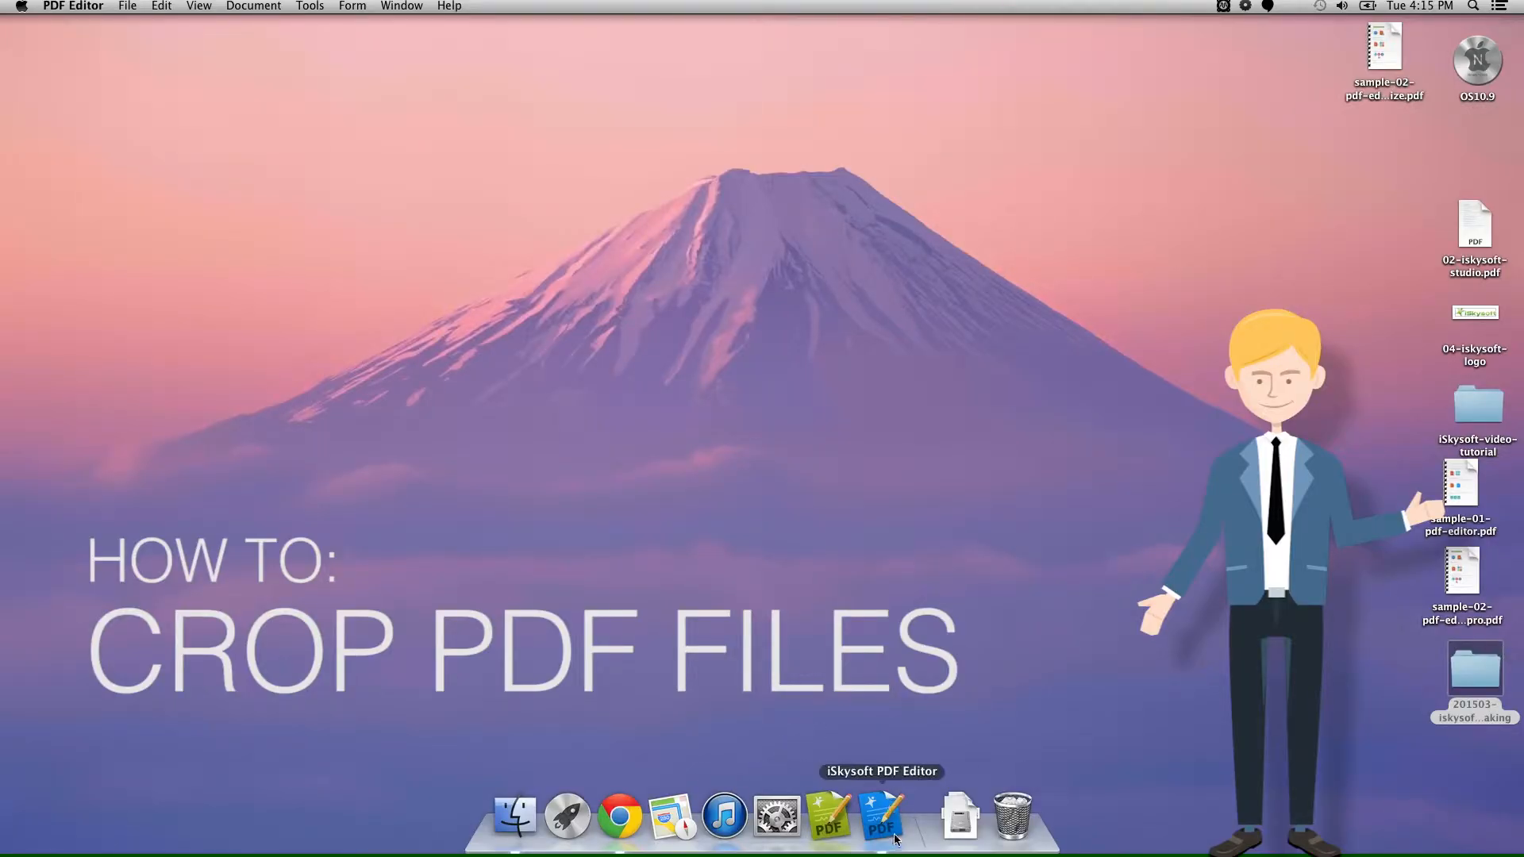
Step: Launch the editor and load sample-02-pdf-editor-pro_Optimize.pdf from the Desktop
{"action": "left_click", "coordinate": [881, 816]}
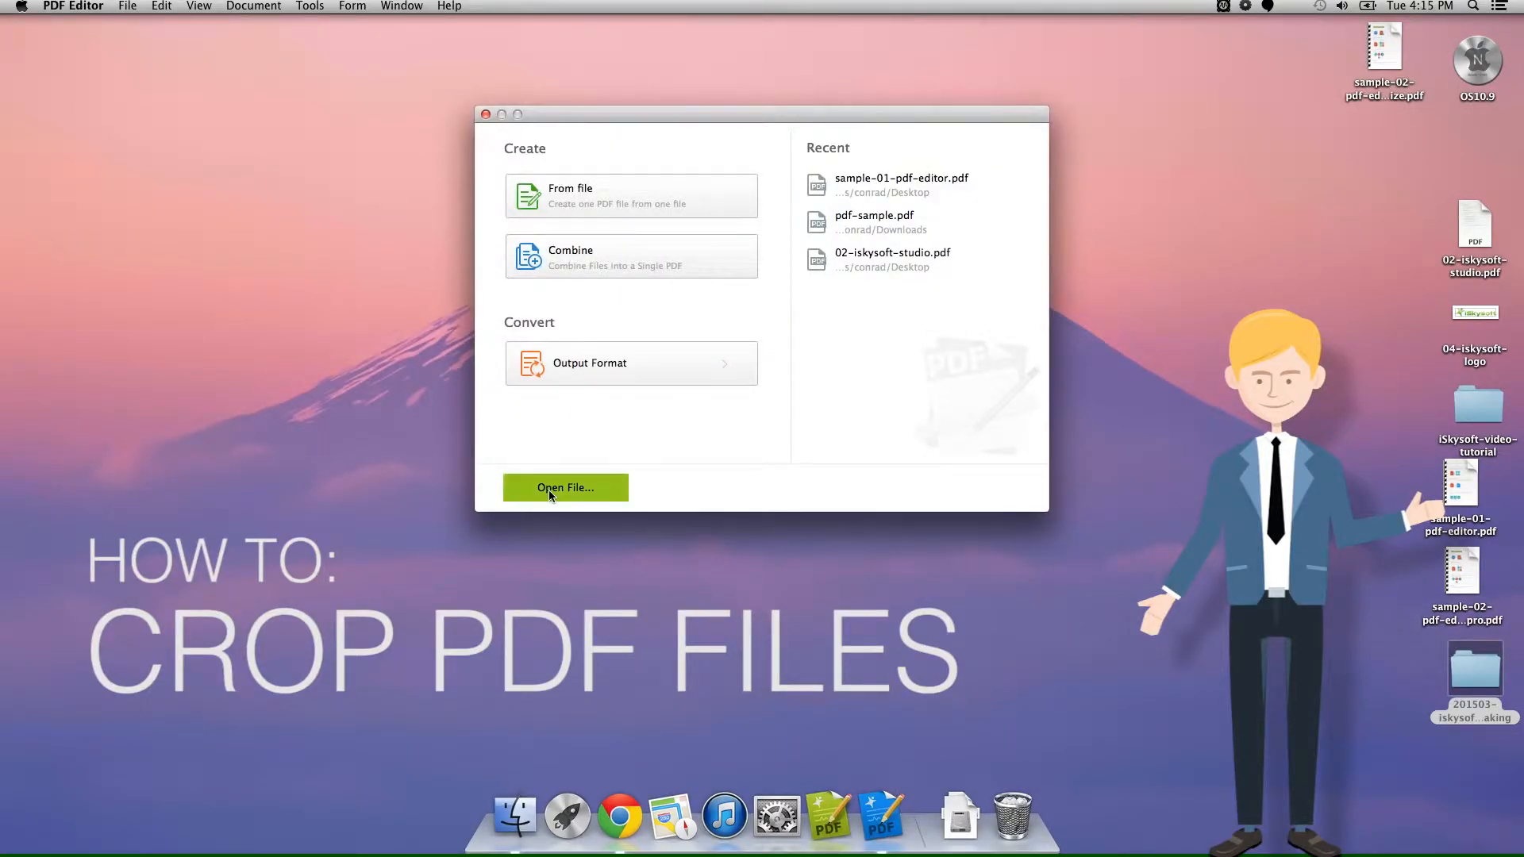
{"action": "left_click", "coordinate": [565, 487]}
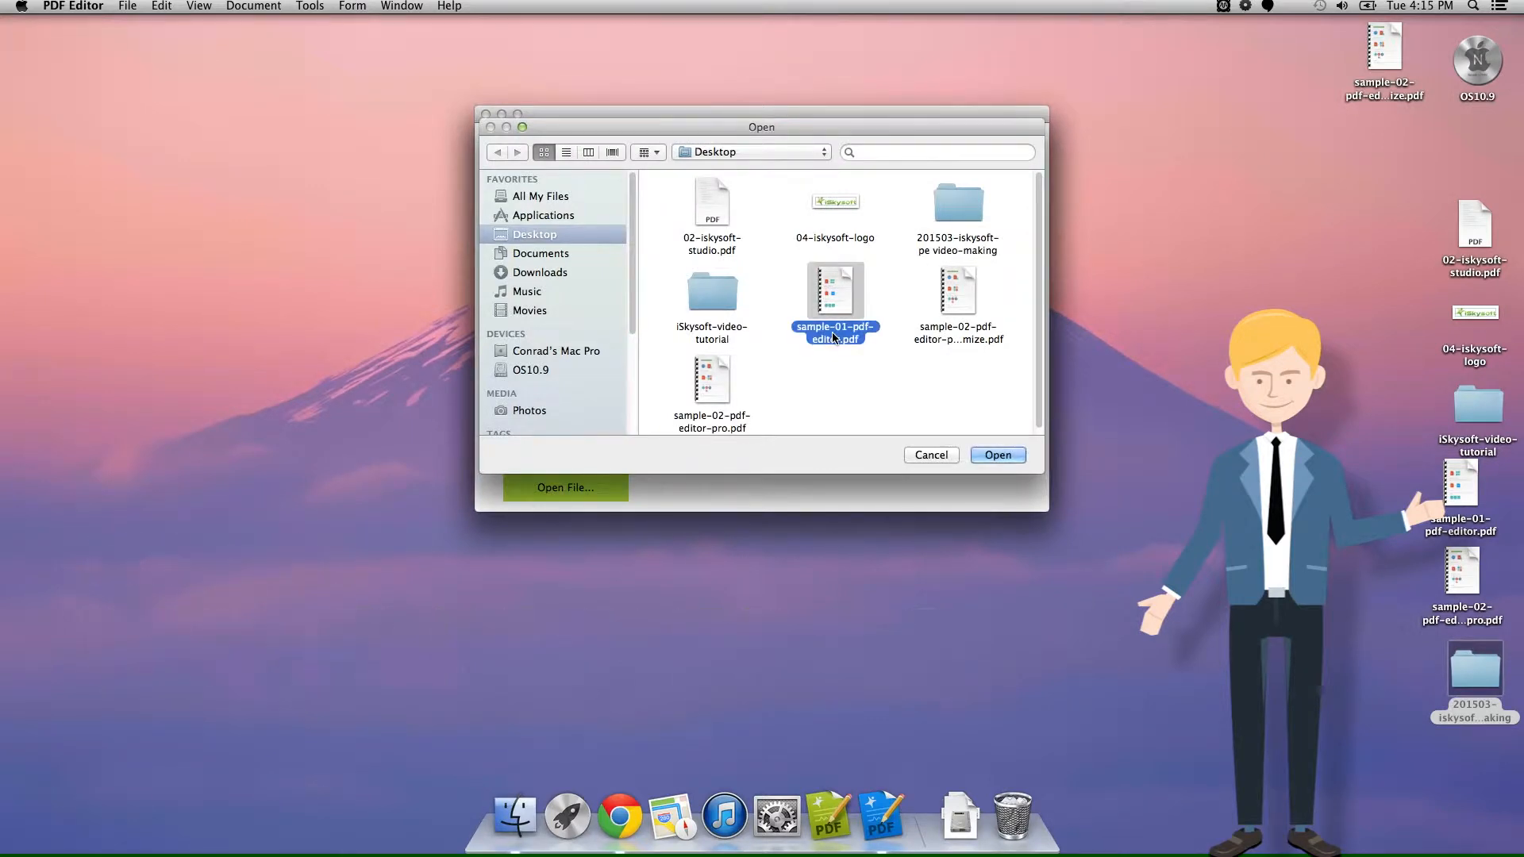
{"action": "left_click", "coordinate": [958, 306]}
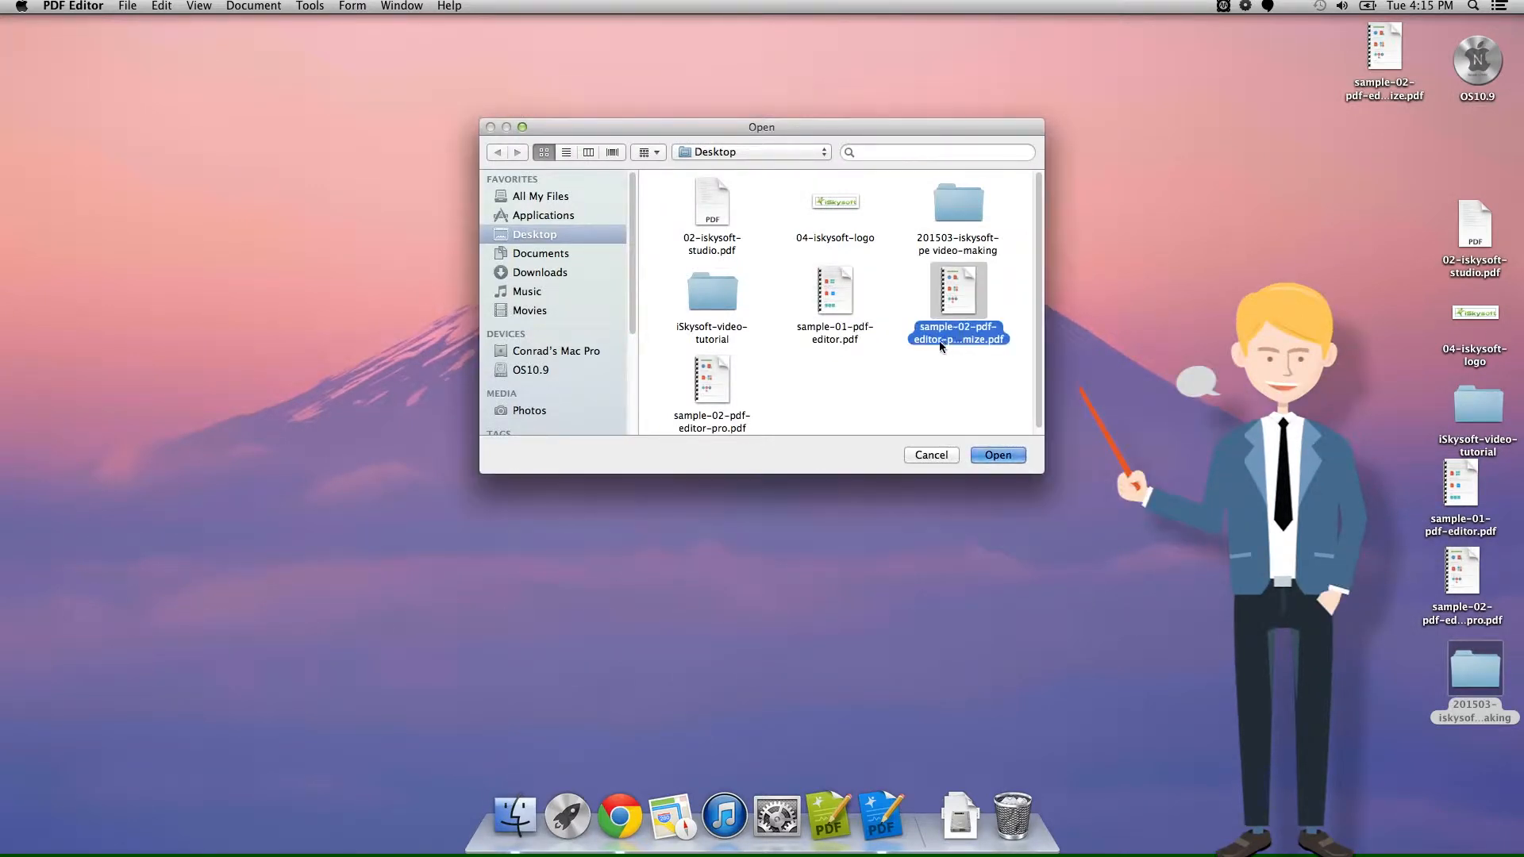
{"action": "left_click", "coordinate": [997, 455]}
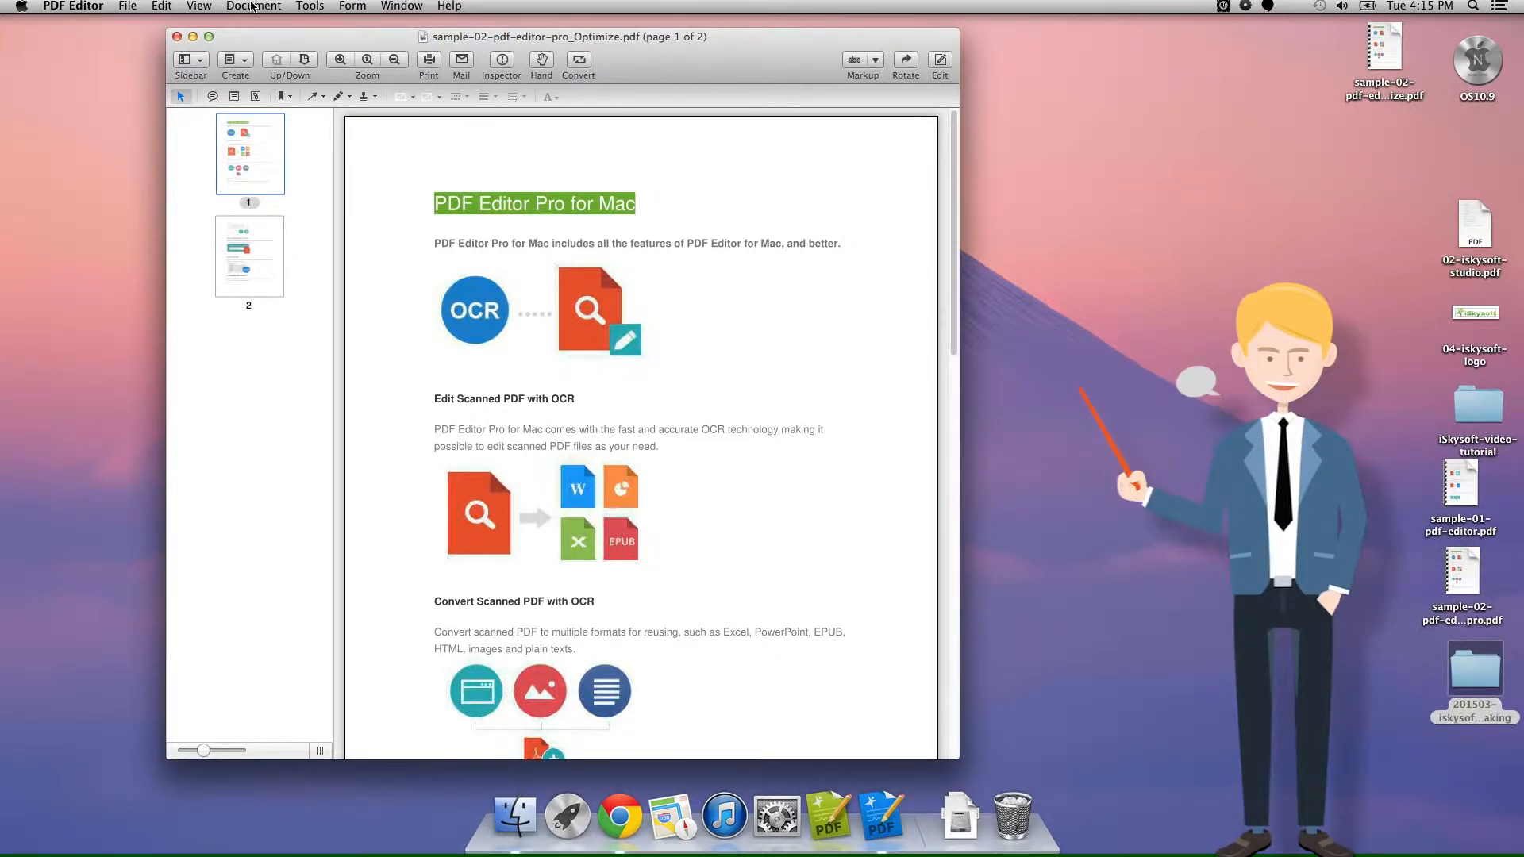
Step: Start Crop Pages and frame page 1's title and OCR graphic at 273 × 117 points
{"action": "left_click", "coordinate": [254, 6]}
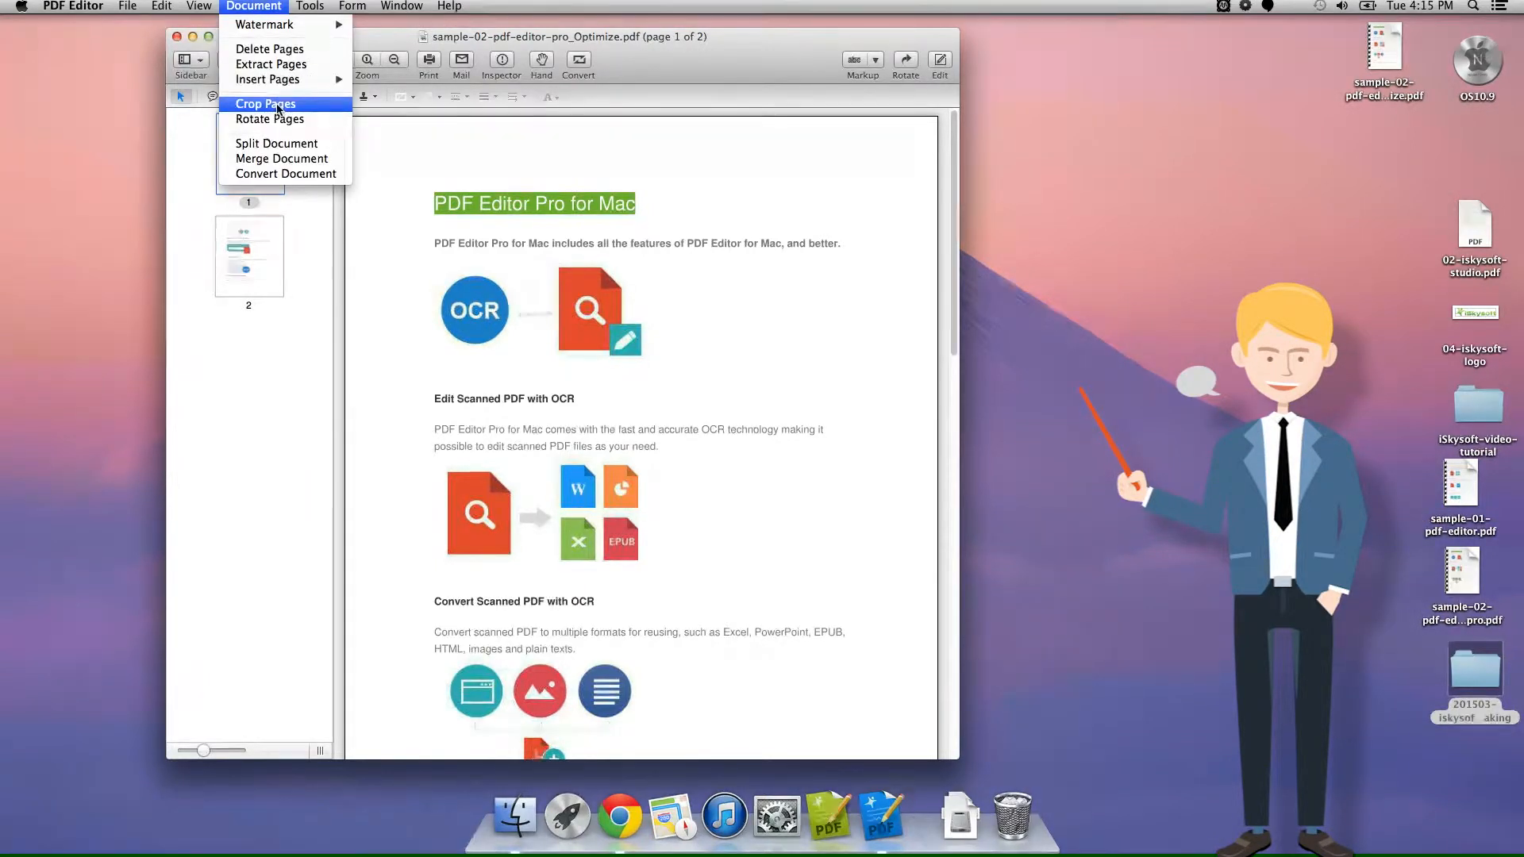
{"action": "left_click", "coordinate": [265, 105]}
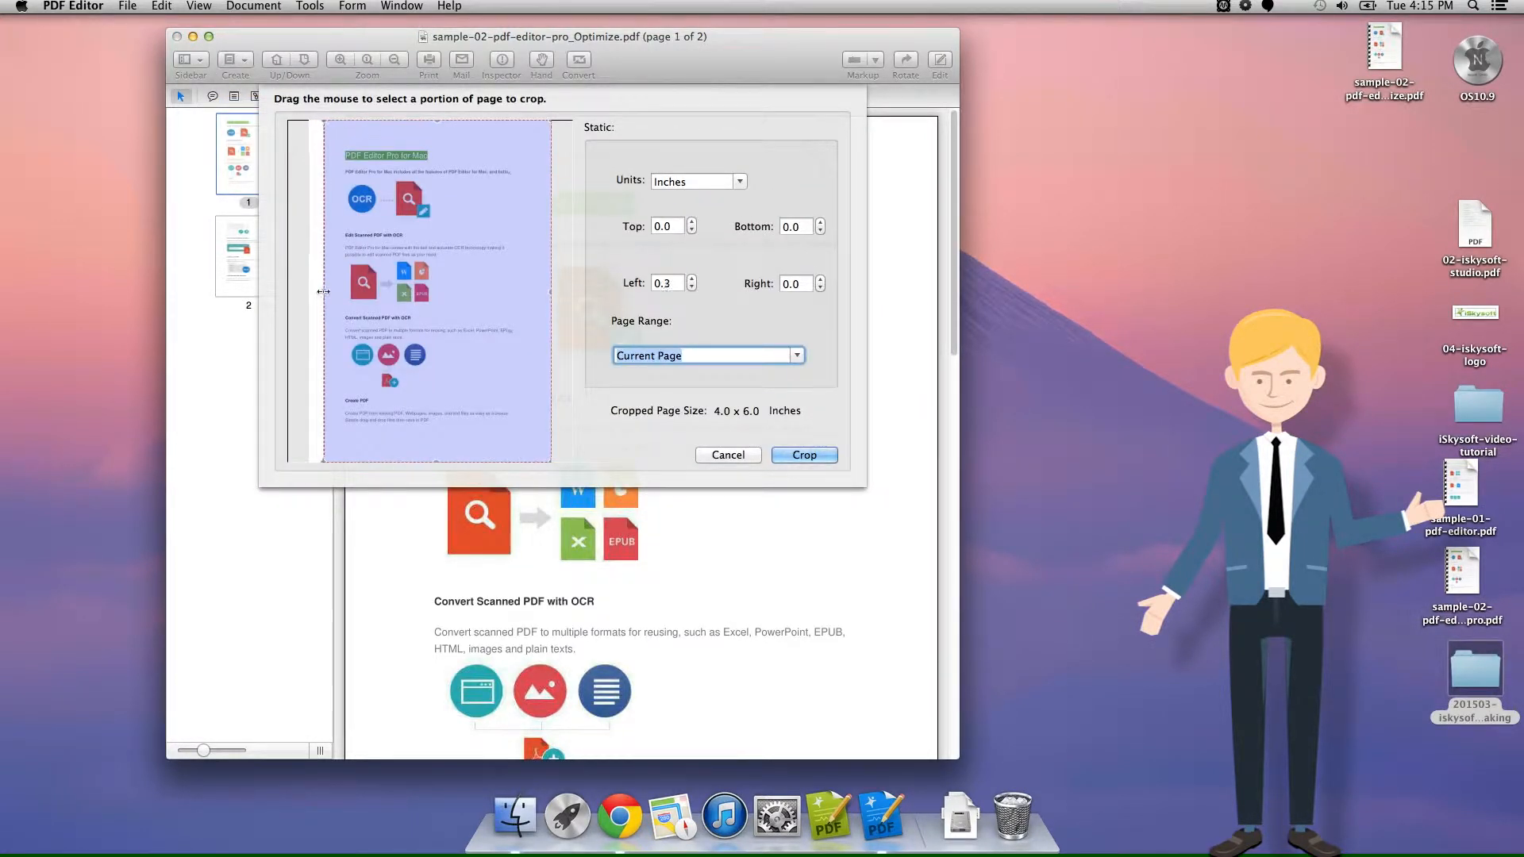
{"action": "left_click_drag", "start_coordinate": [438, 129], "coordinate": [438, 142]}
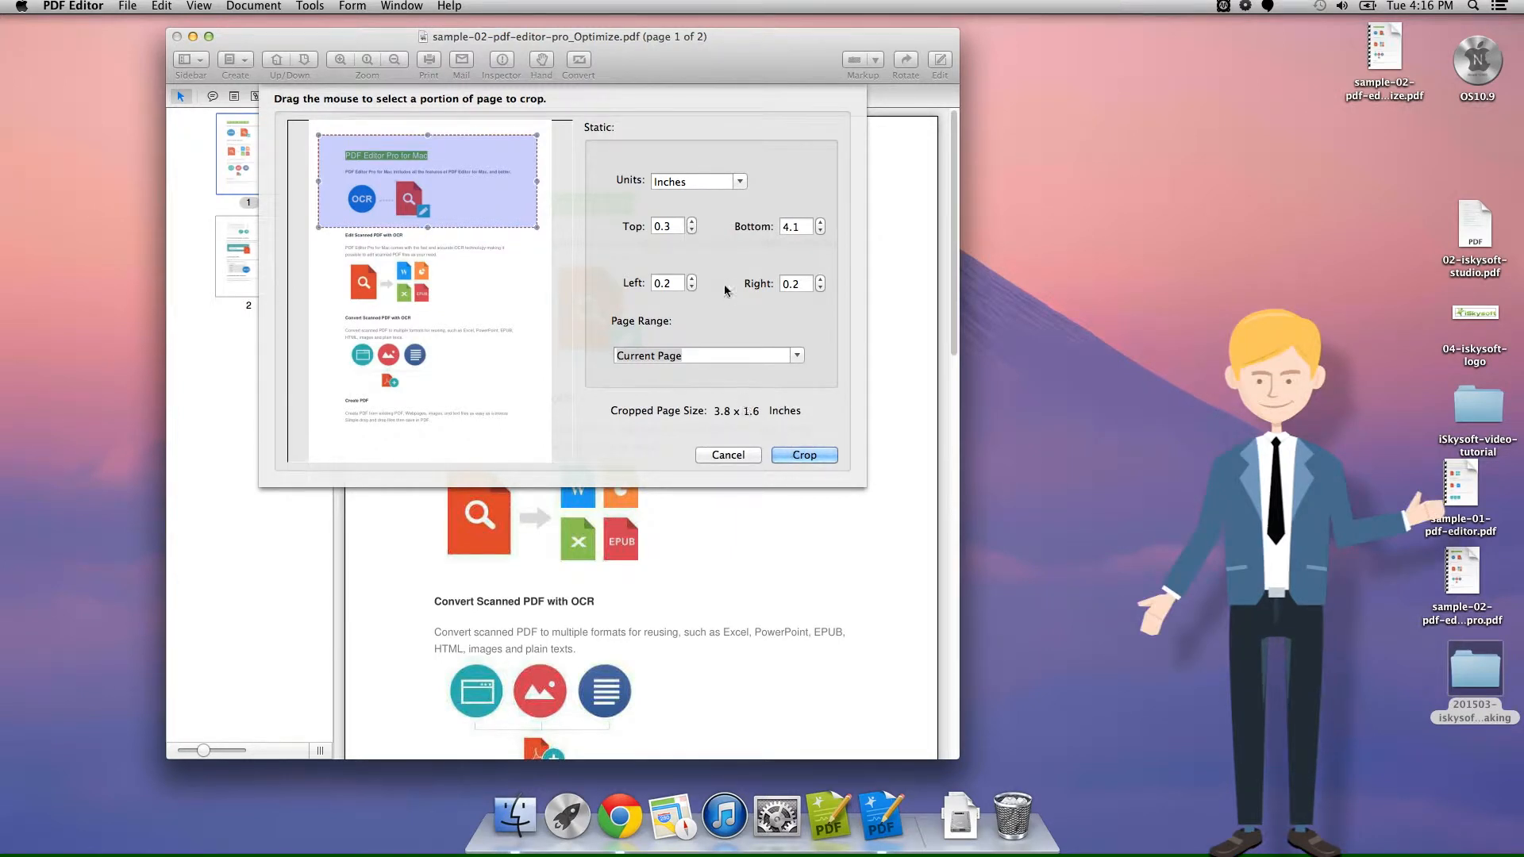
{"action": "left_click", "coordinate": [738, 181]}
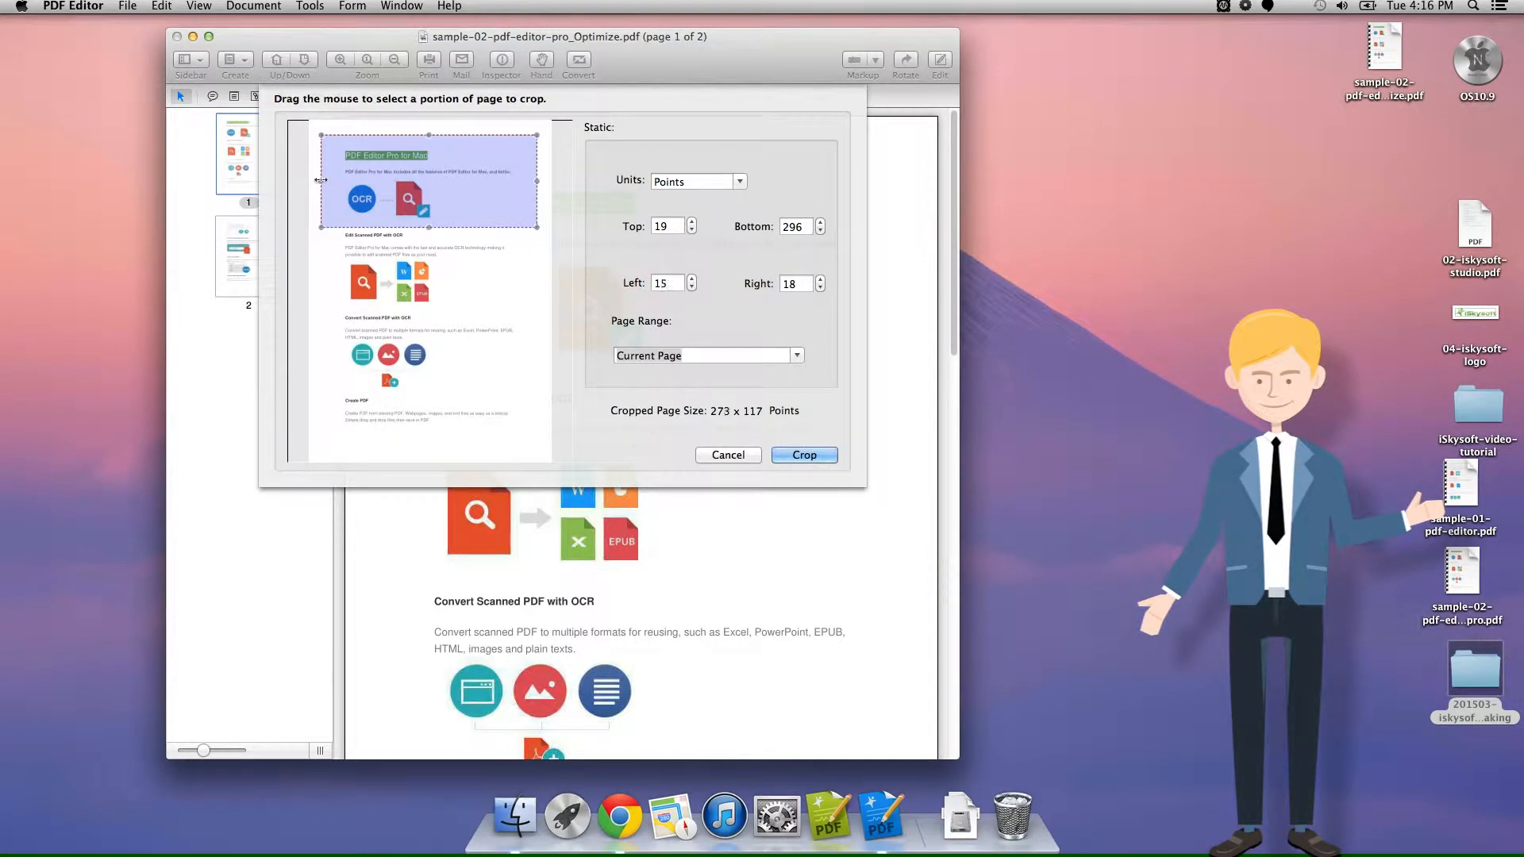
Step: Tighten the crop sides, keep Current Page, switch units to millimeters and crop page 1
{"action": "left_click_drag", "start_coordinate": [321, 179], "coordinate": [333, 179]}
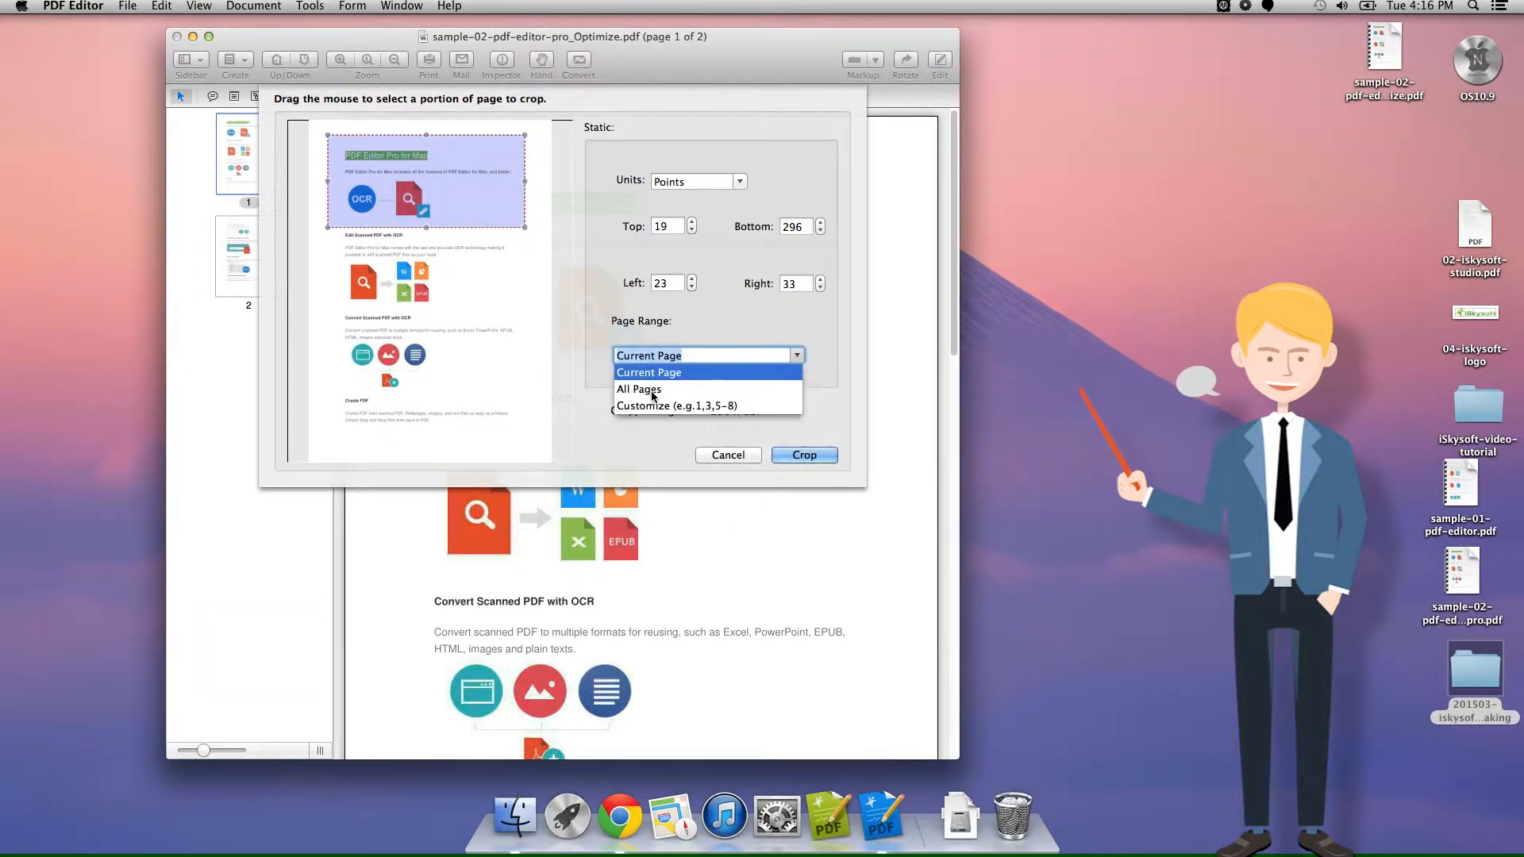
{"action": "left_click", "coordinate": [647, 371]}
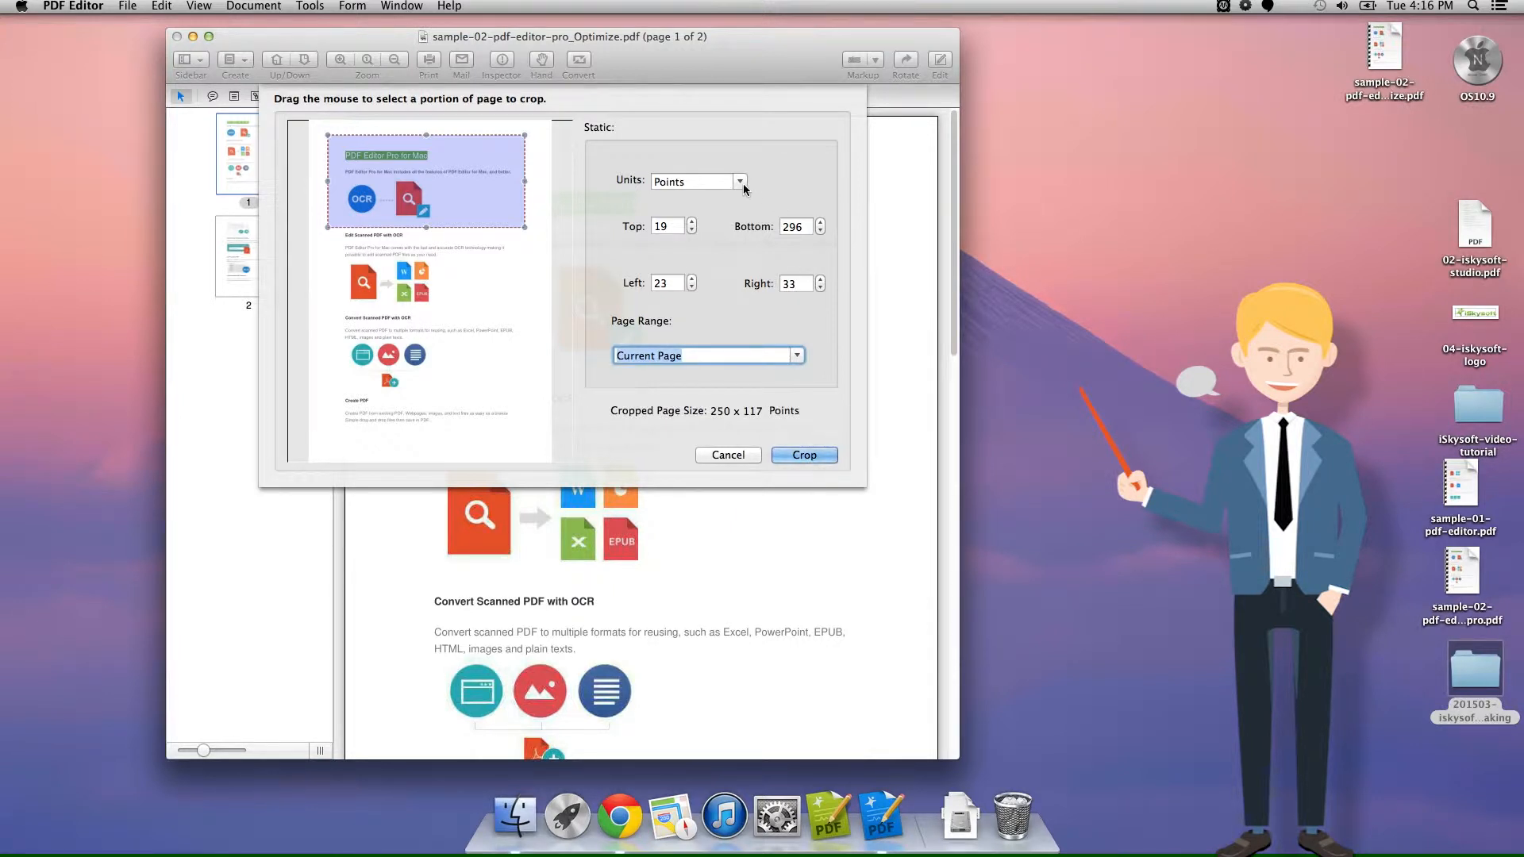
{"action": "left_click", "coordinate": [740, 181]}
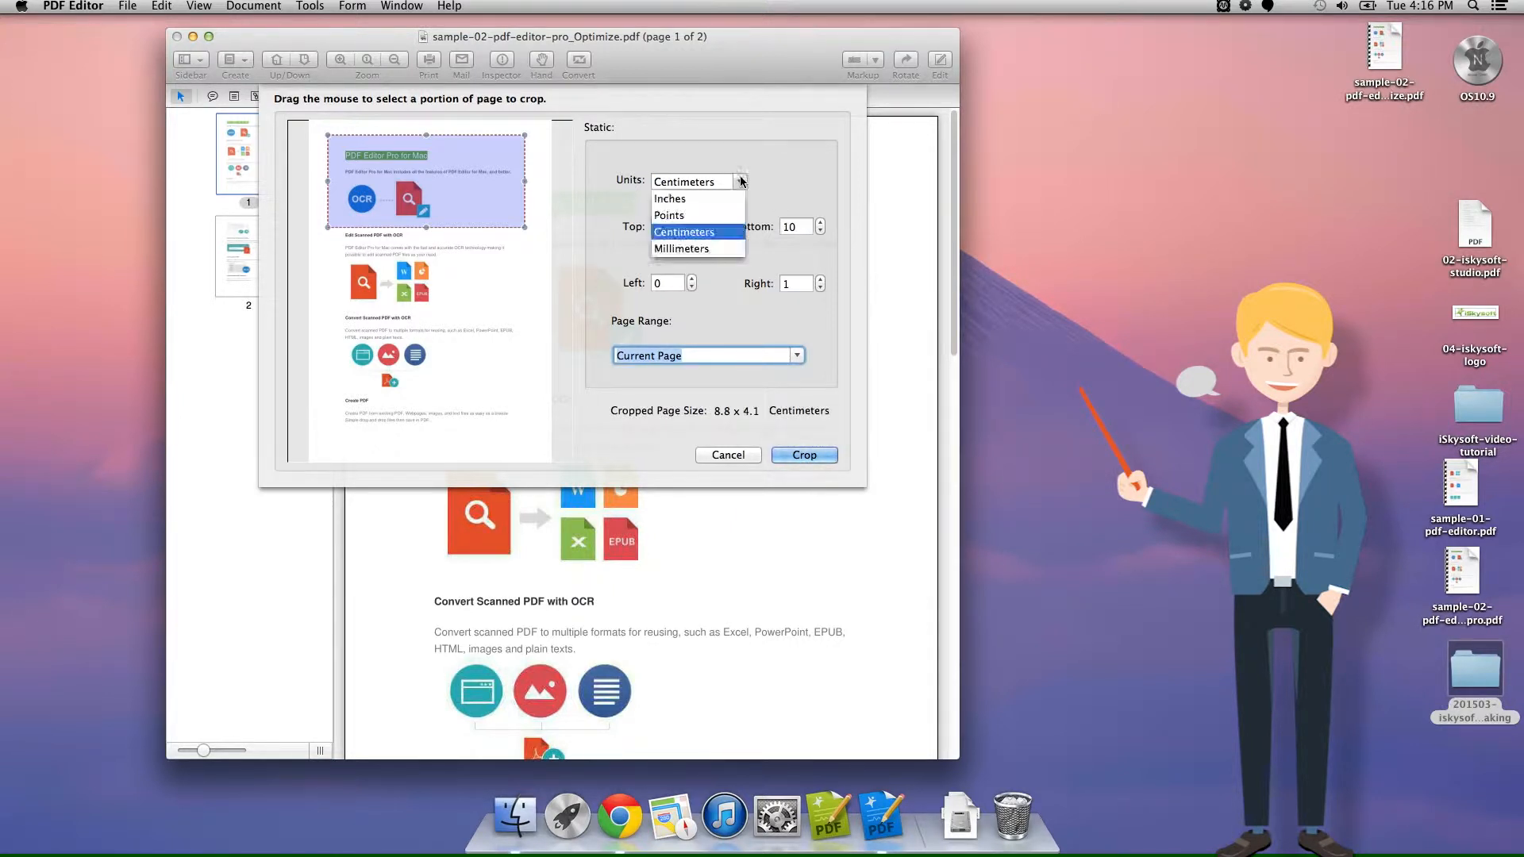
{"action": "left_click", "coordinate": [683, 250]}
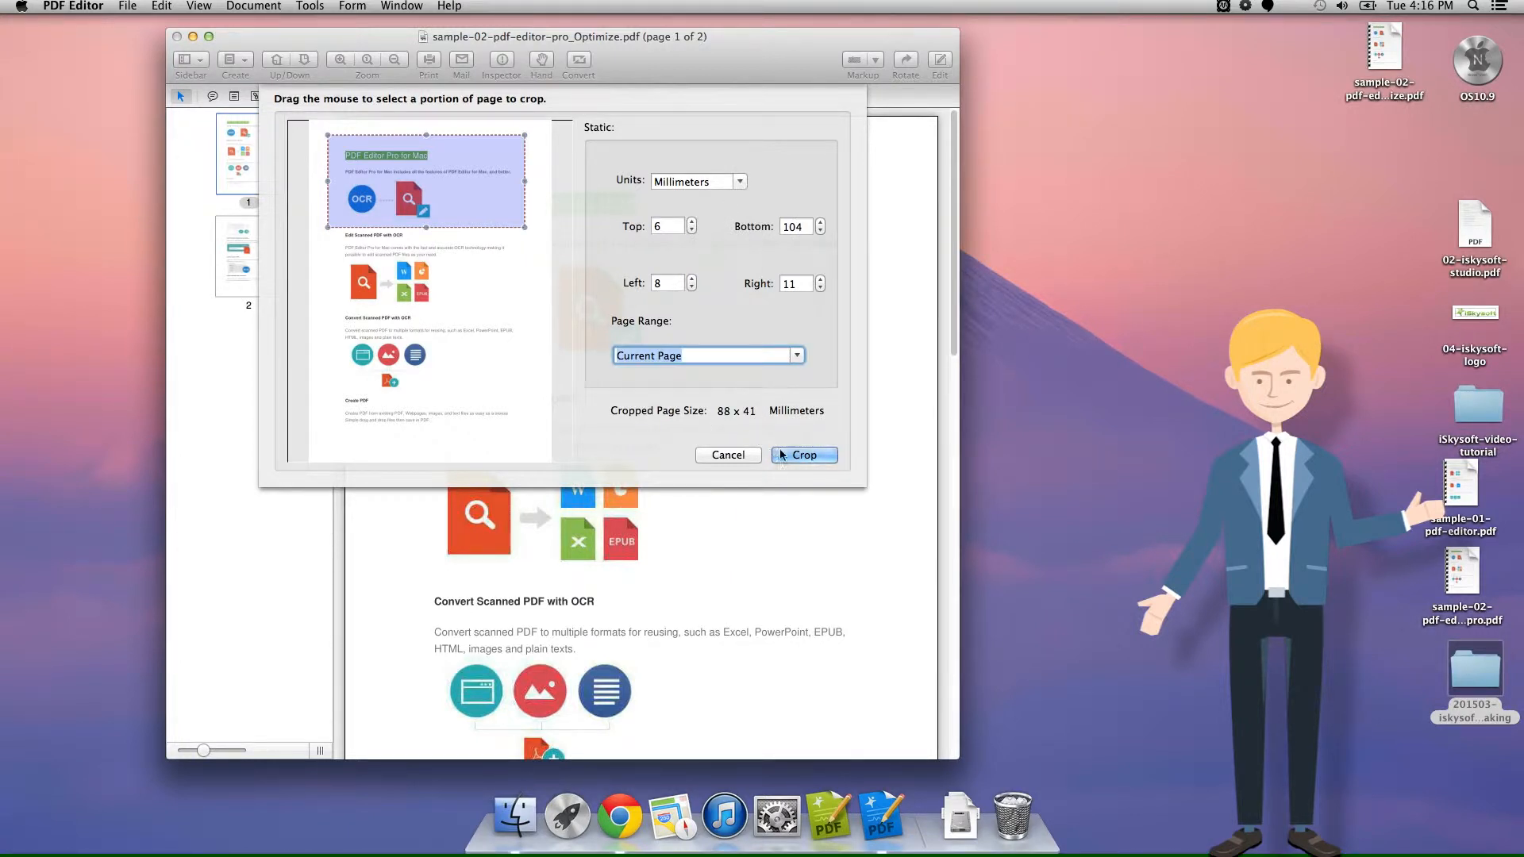
{"action": "left_click", "coordinate": [803, 454]}
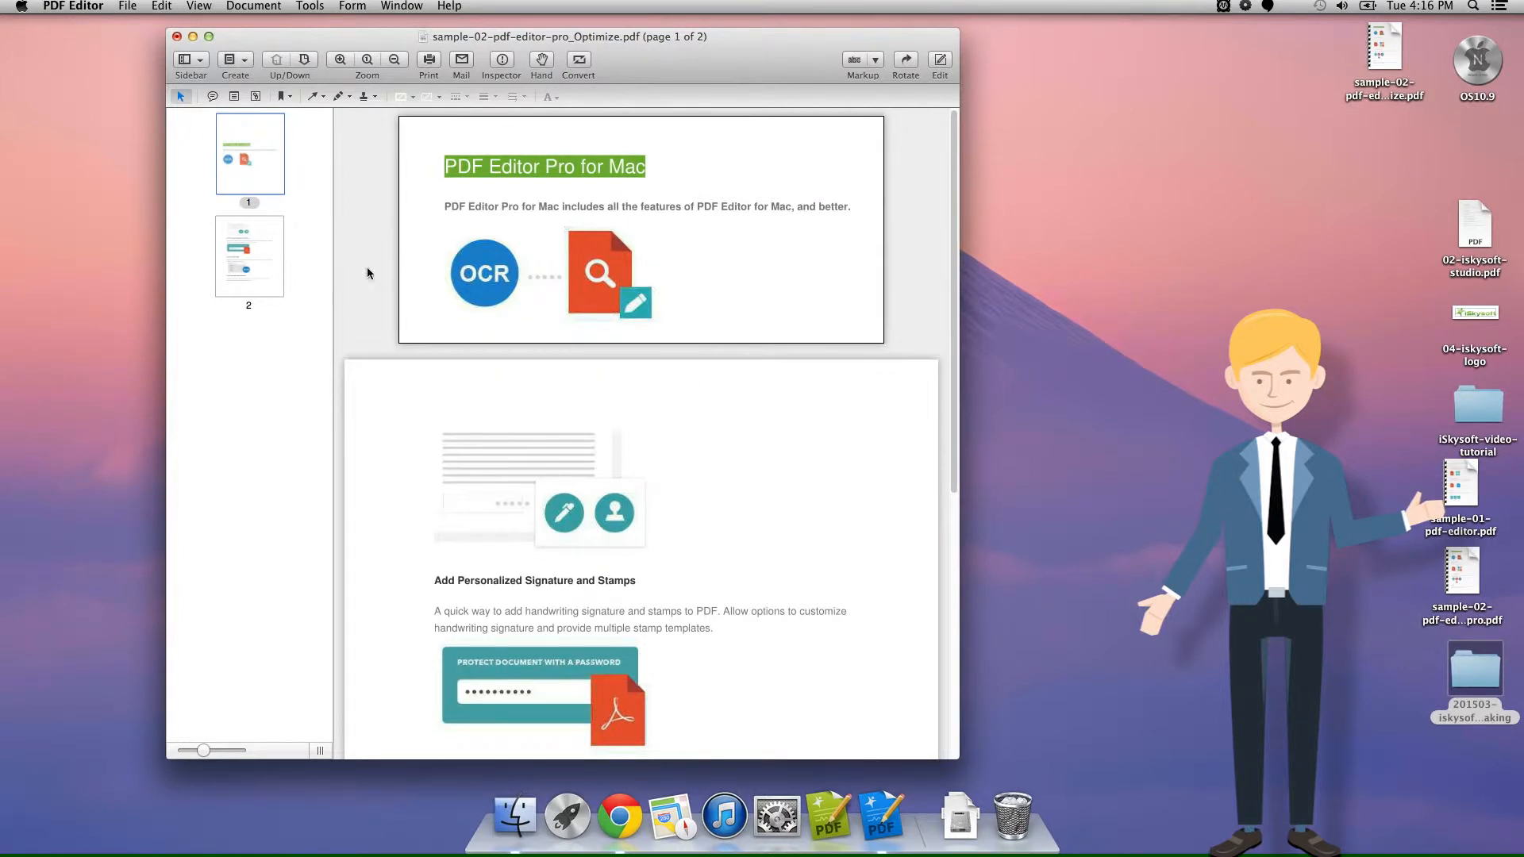
Step: Make page 2 current from the sidebar thumbnails and enable the Edit tools
{"action": "scroll", "scroll_direction": "down", "scroll_amount": 3}
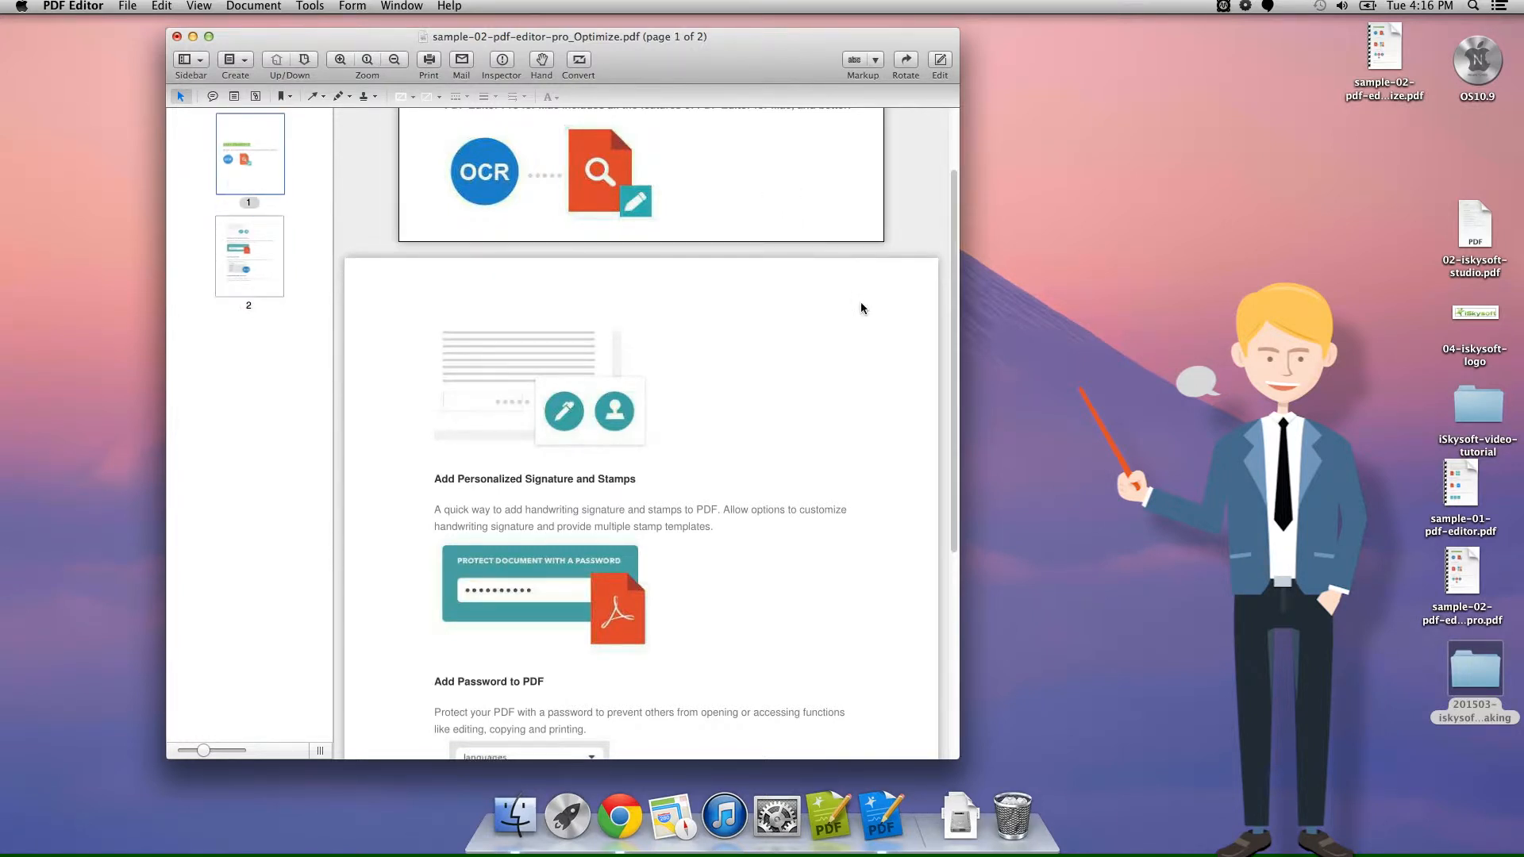
{"action": "left_click", "coordinate": [250, 255]}
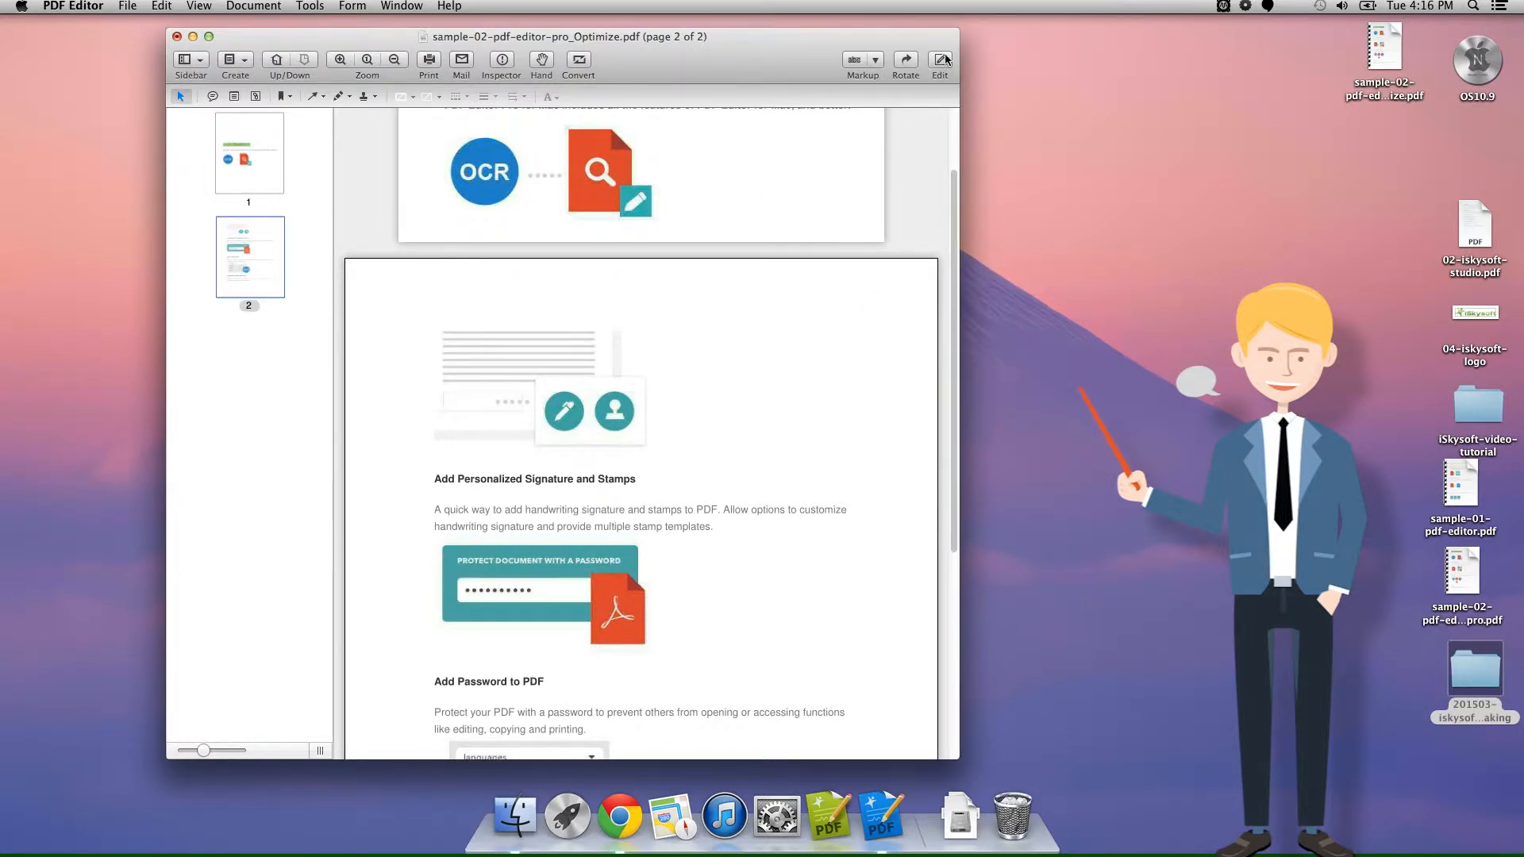
{"action": "left_click", "coordinate": [939, 60]}
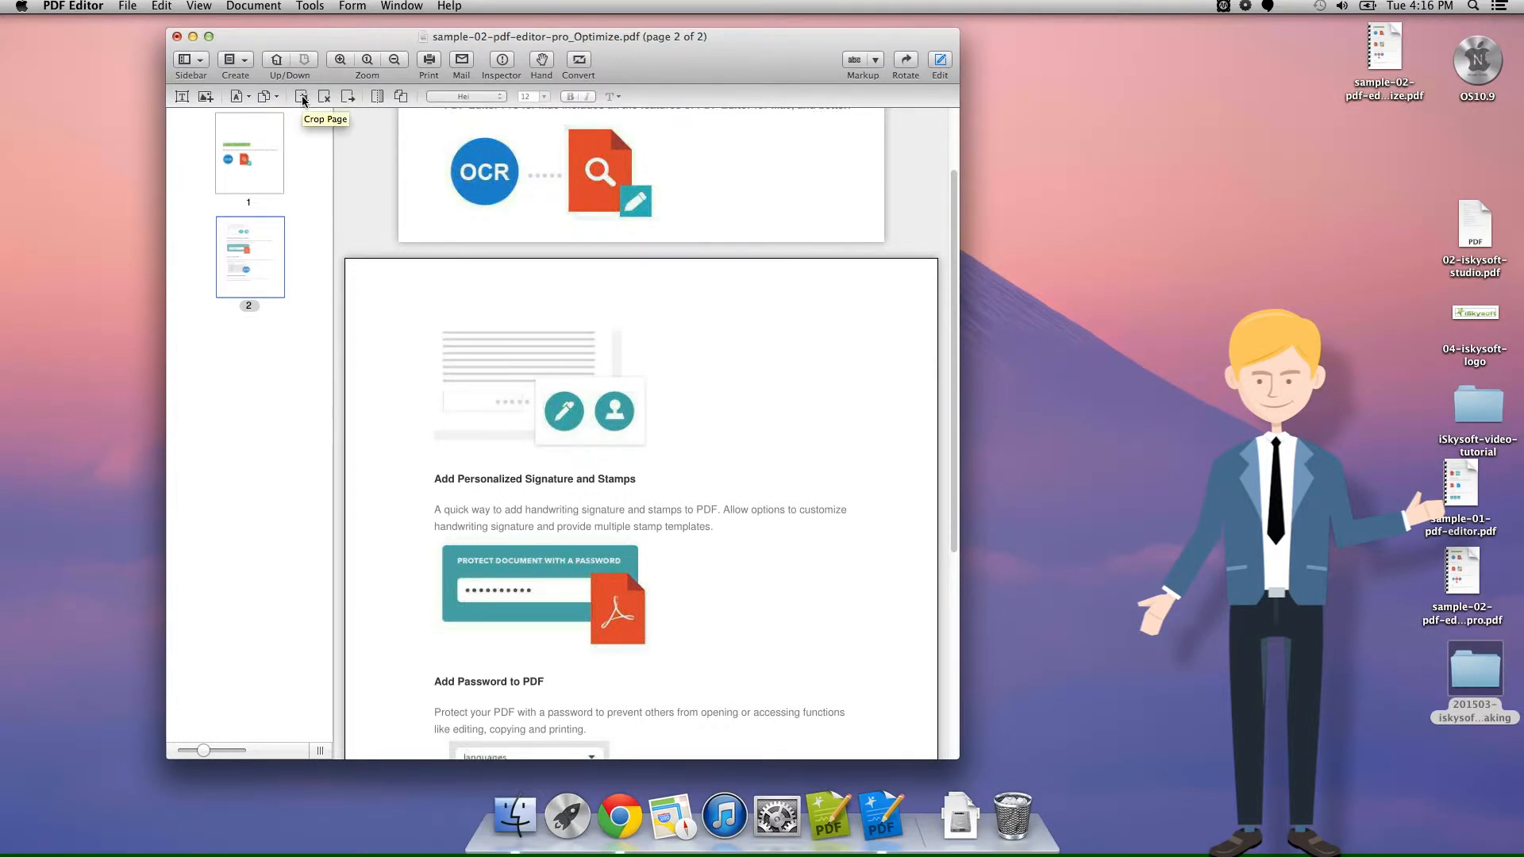
Step: Frame page 2's top strip at 250 × 91 points and crop it
{"action": "left_click", "coordinate": [301, 97]}
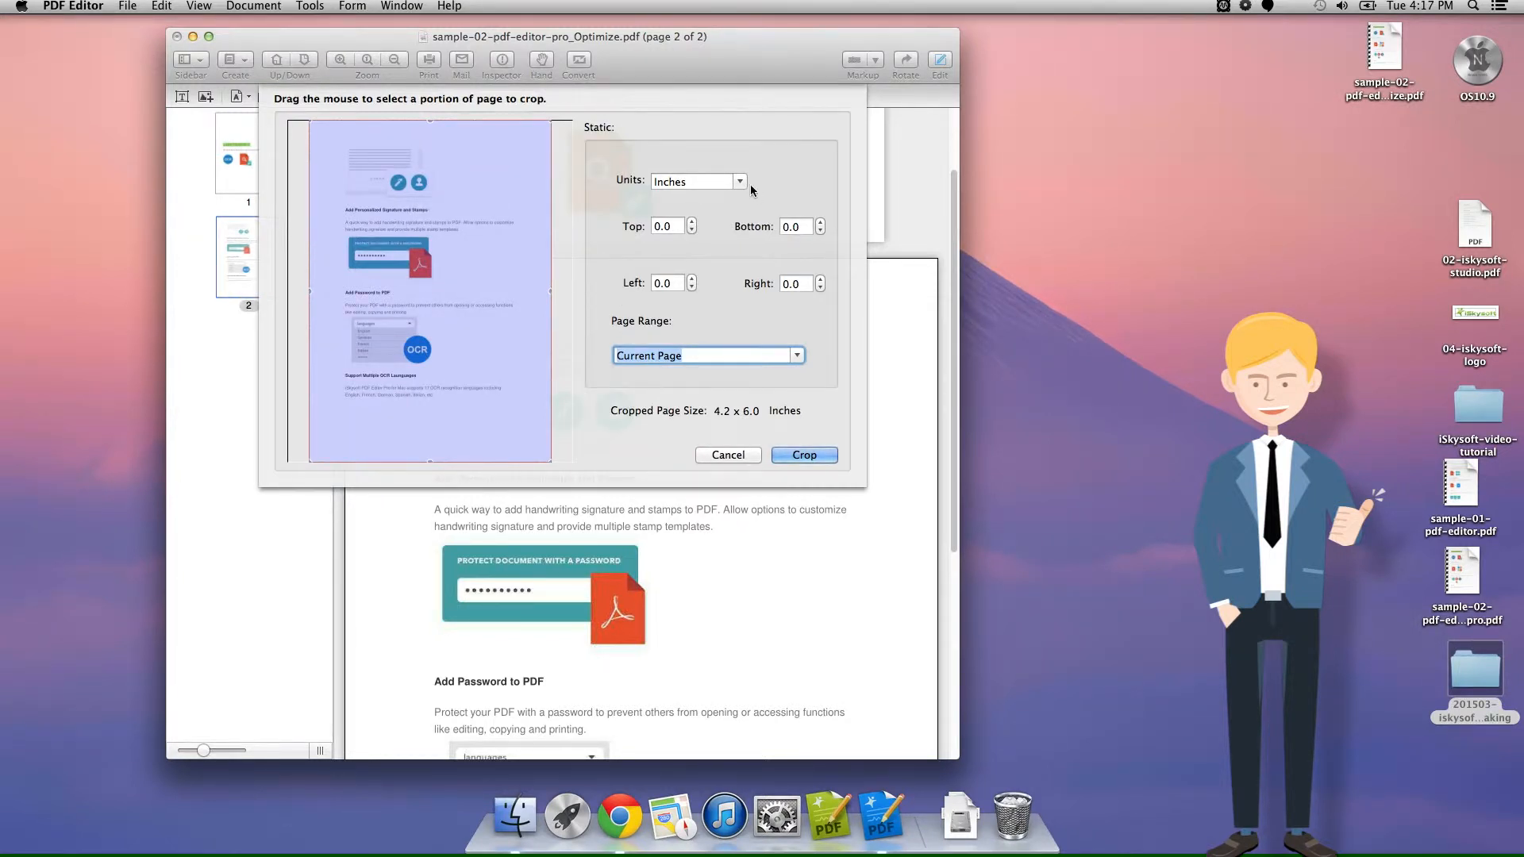
{"action": "left_click", "coordinate": [695, 181]}
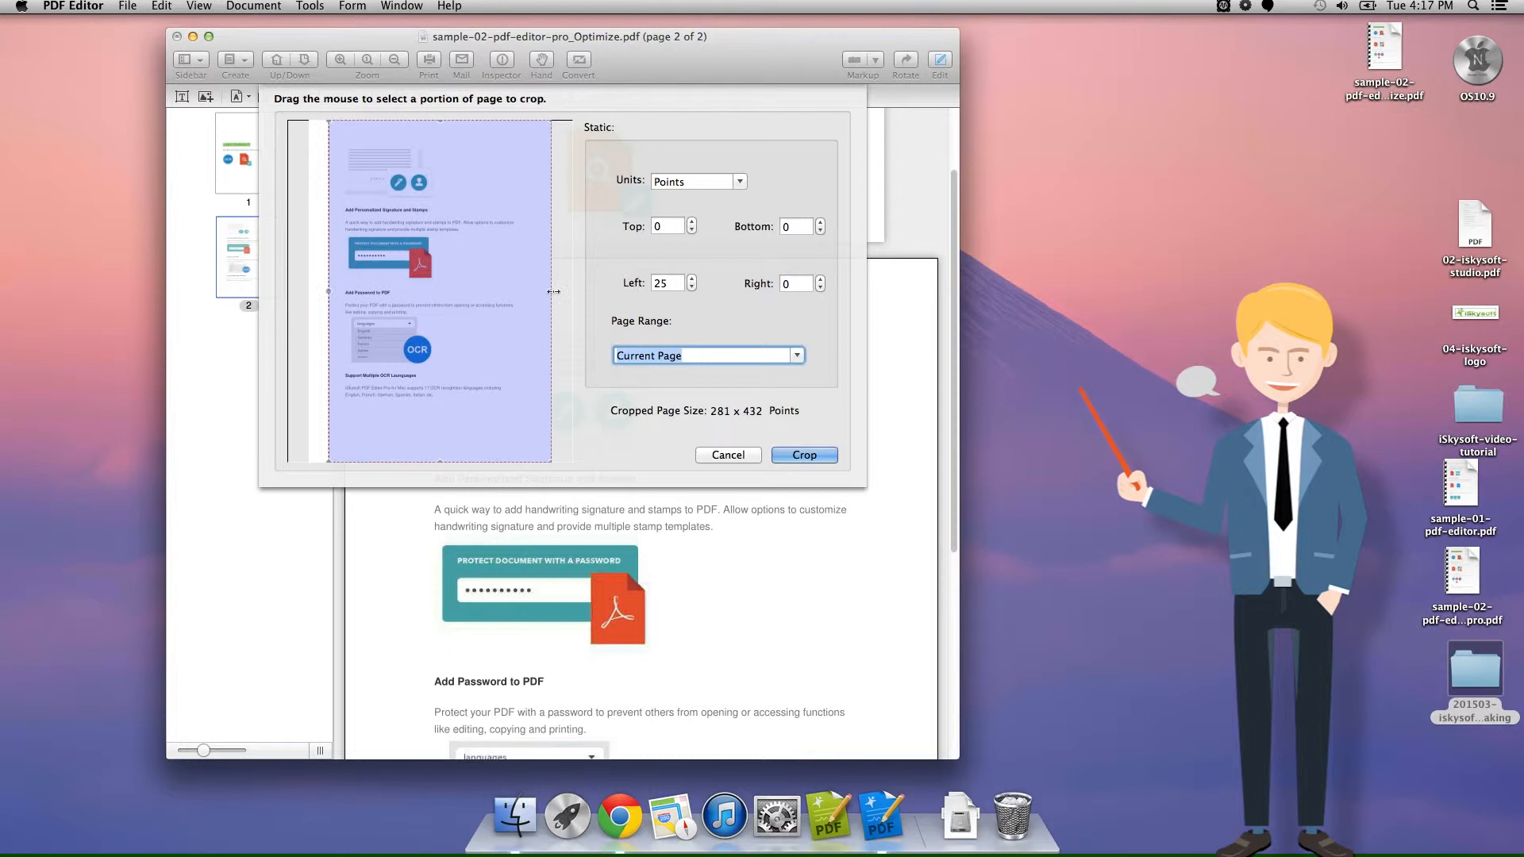
{"action": "left_click_drag", "start_coordinate": [551, 292], "coordinate": [535, 292]}
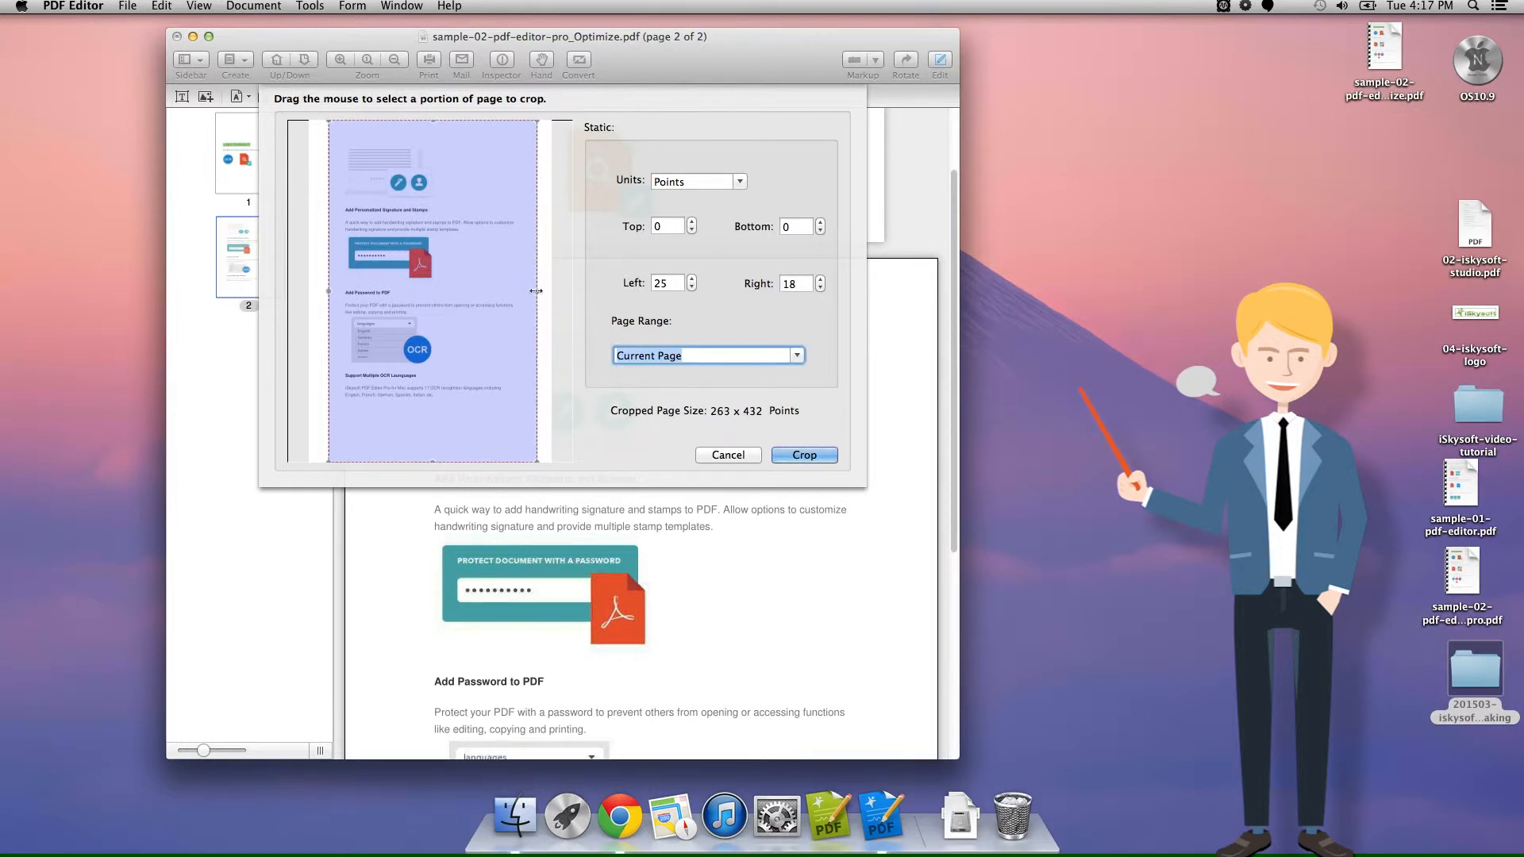
{"action": "left_click_drag", "start_coordinate": [535, 292], "coordinate": [530, 292]}
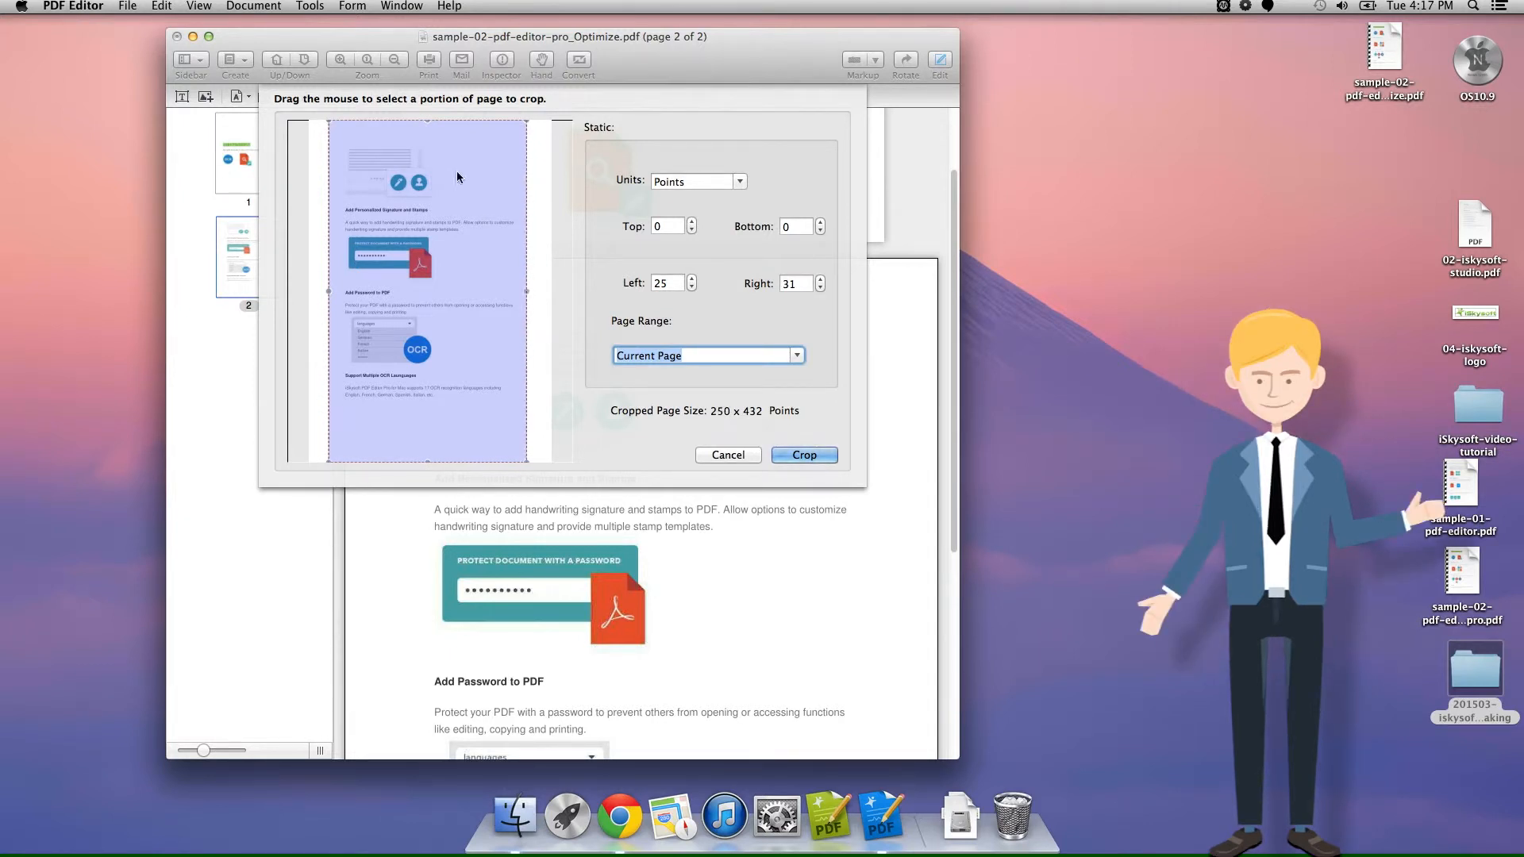
{"action": "left_click_drag", "start_coordinate": [427, 129], "coordinate": [427, 145]}
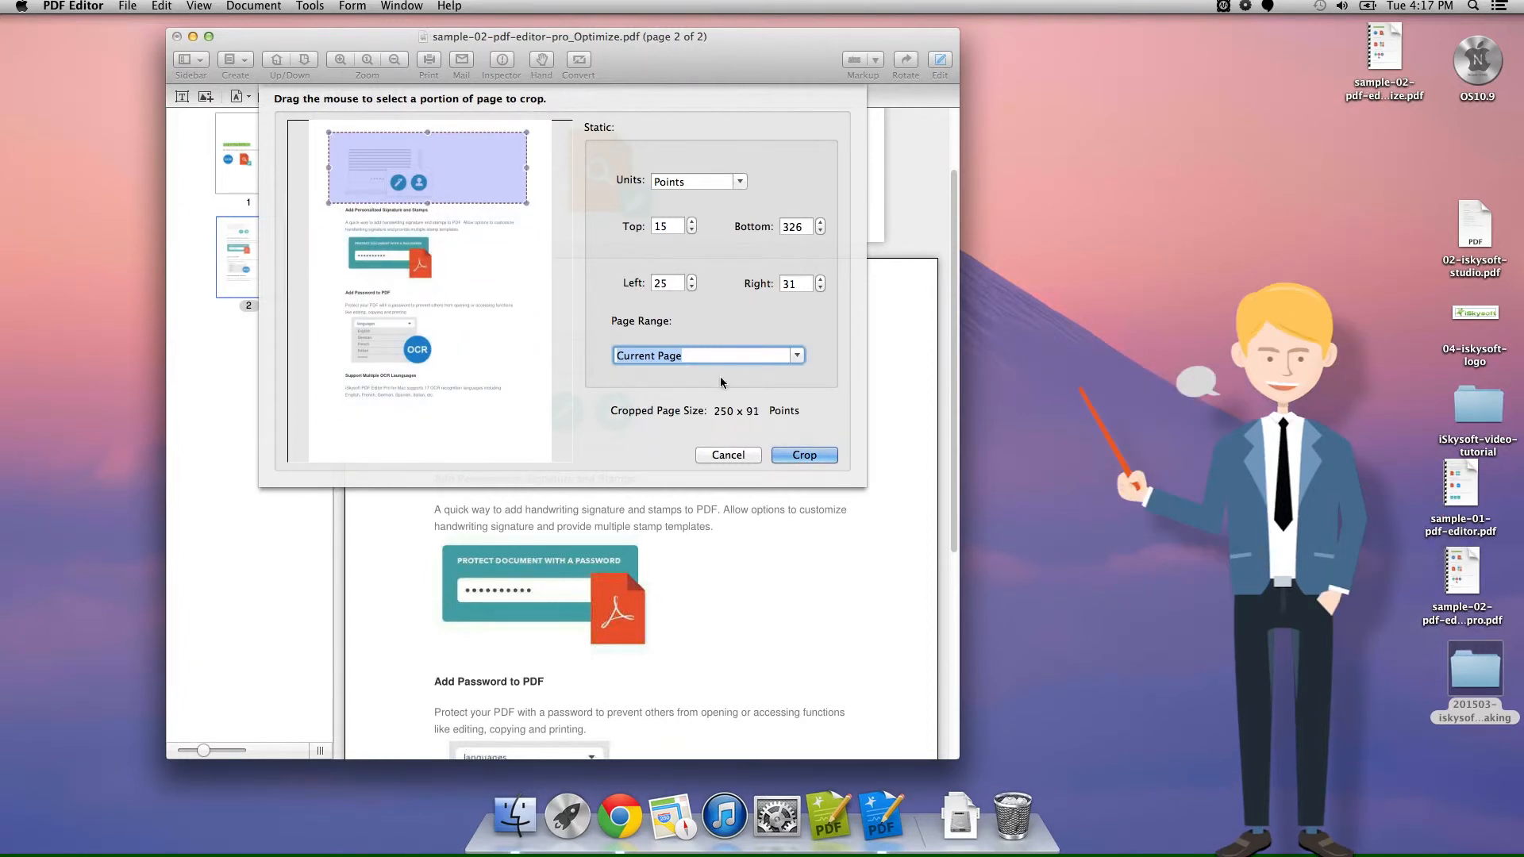
{"action": "left_click", "coordinate": [803, 456]}
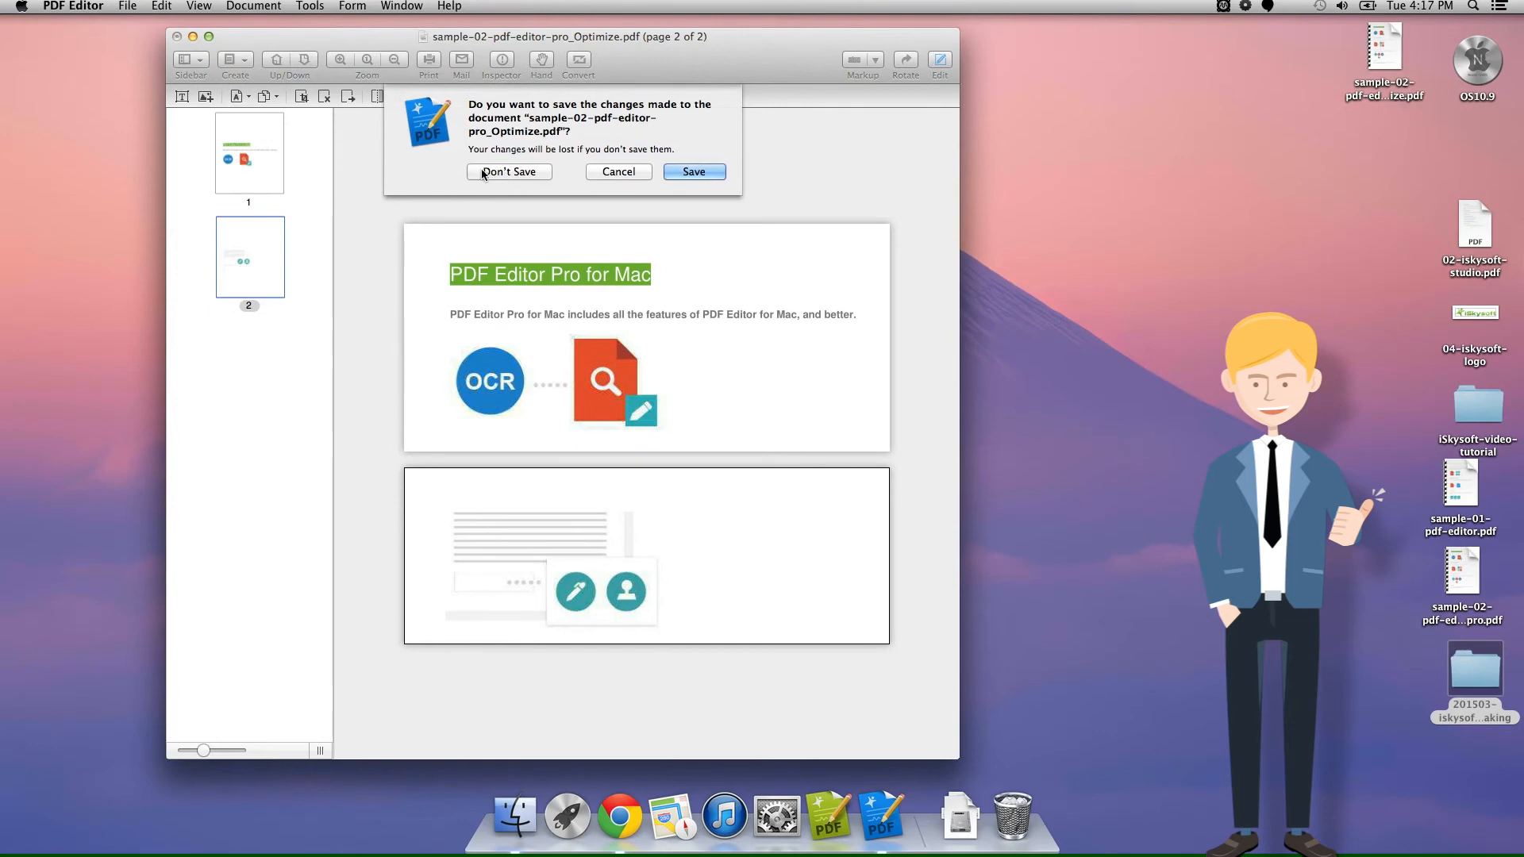
Step: Close the cropped document choosing Don't Save
{"action": "left_click", "coordinate": [508, 171]}
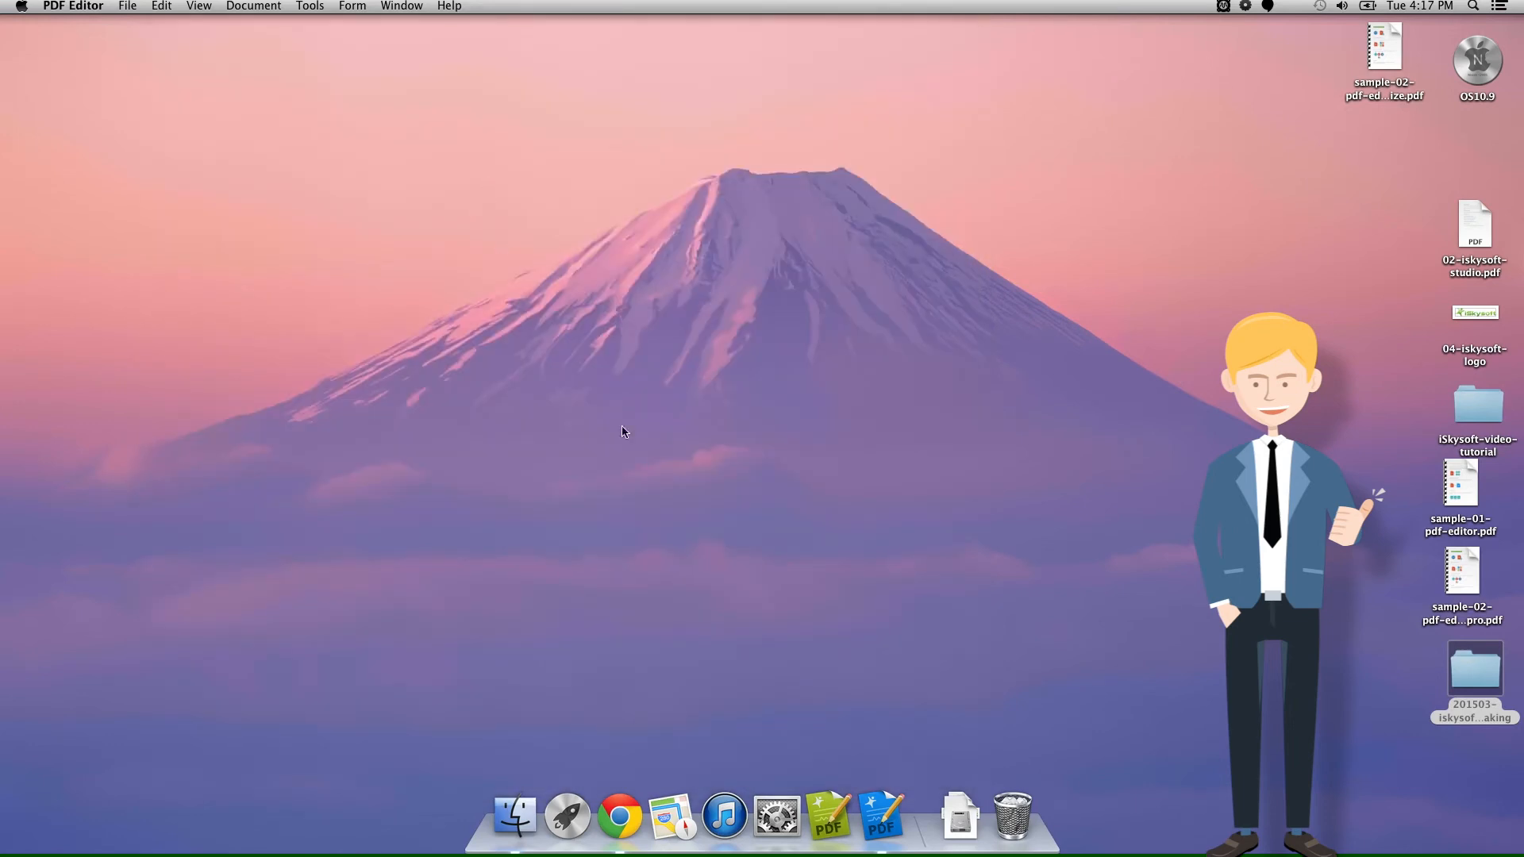